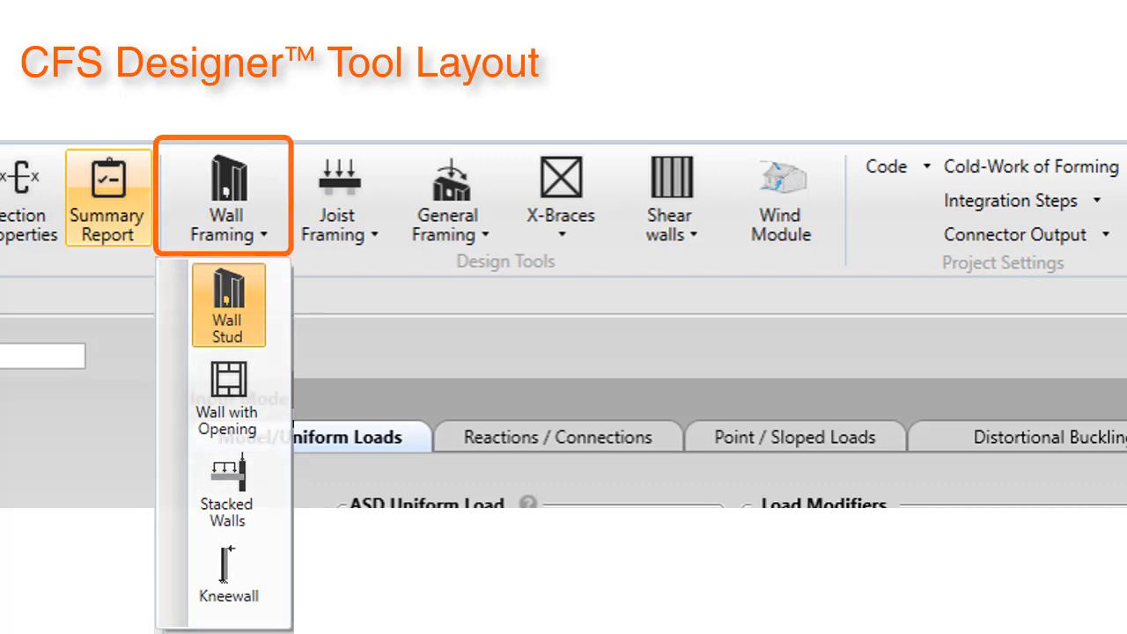
Step: Start a Wall Stud model with a 10 ft span, 20 lb/ft lateral and 10 lb/ft gravity uniform loads
{"action": "left_click", "coordinate": [337, 198]}
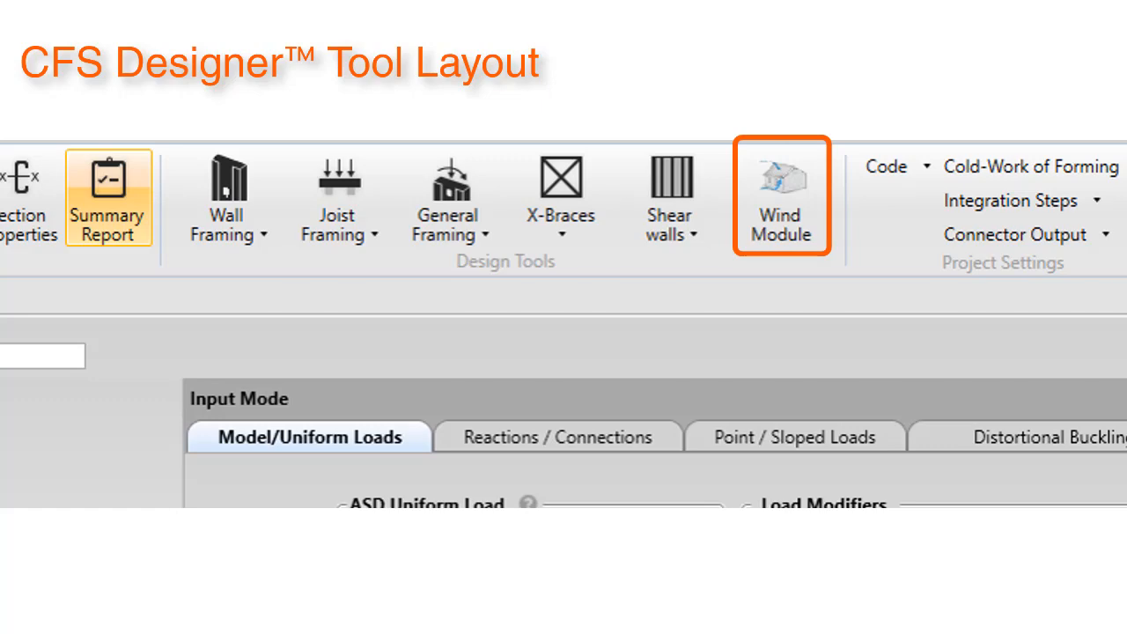
{"action": "left_click", "coordinate": [781, 194]}
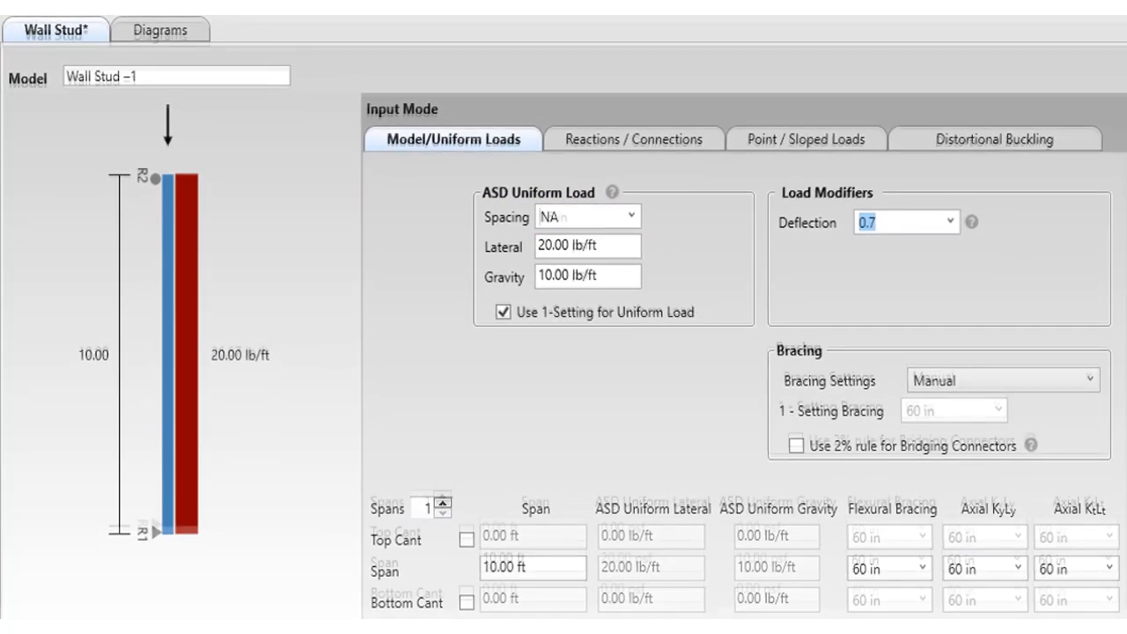
Step: Use 16 in stud spacing so loads read 20 psf lateral, 10 psf gravity, with a 100 lb point load at 2 ft
{"action": "left_click", "coordinate": [585, 216]}
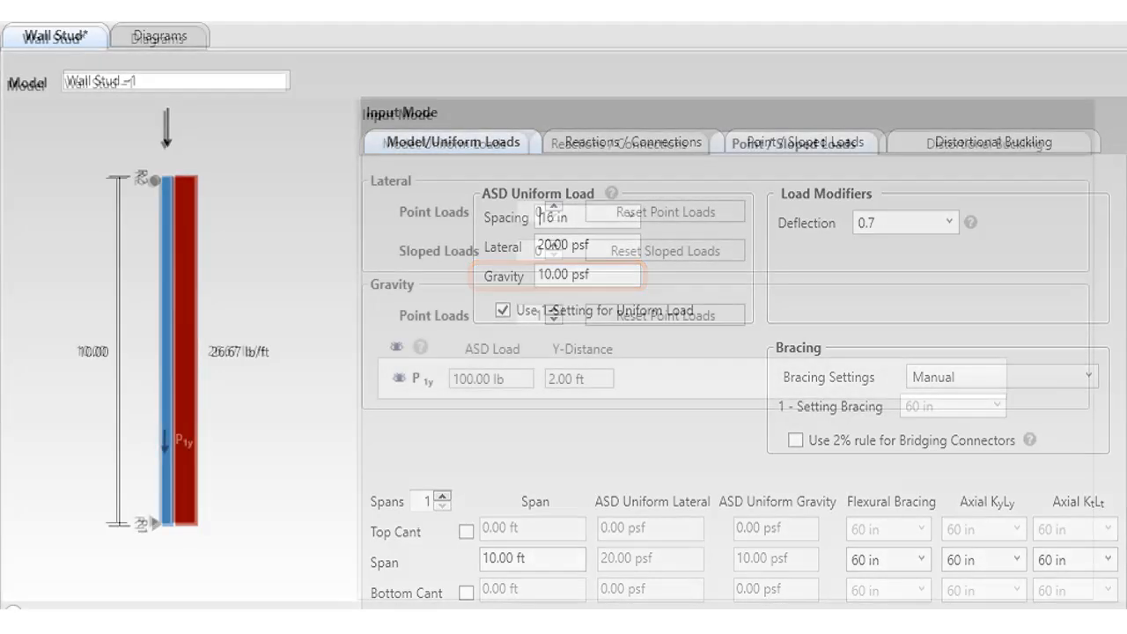
Step: Generate the Wall Stud-2 summary report showing the 600S200-33 section, connectors, web crippling and code checks
{"action": "left_click", "coordinate": [793, 144]}
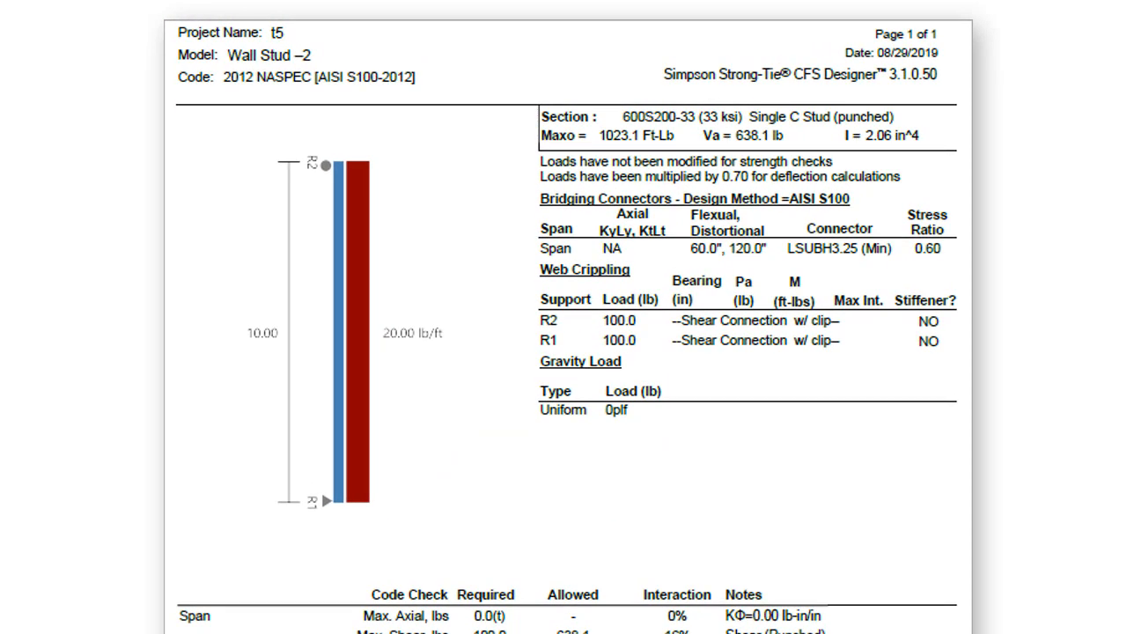
Step: Review the code check and connection options, then show the Wall with Opening header types: Single Member, ProX Header, Box
{"action": "scroll", "scroll_direction": "down", "scroll_amount": 3}
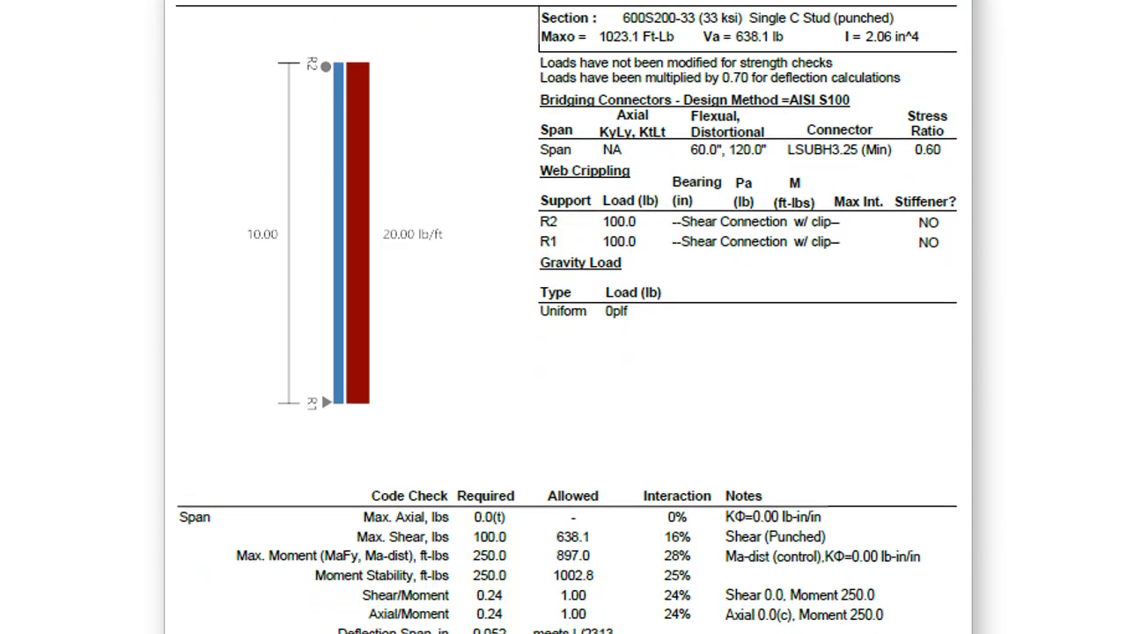
{"action": "scroll", "scroll_direction": "down", "scroll_amount": 3}
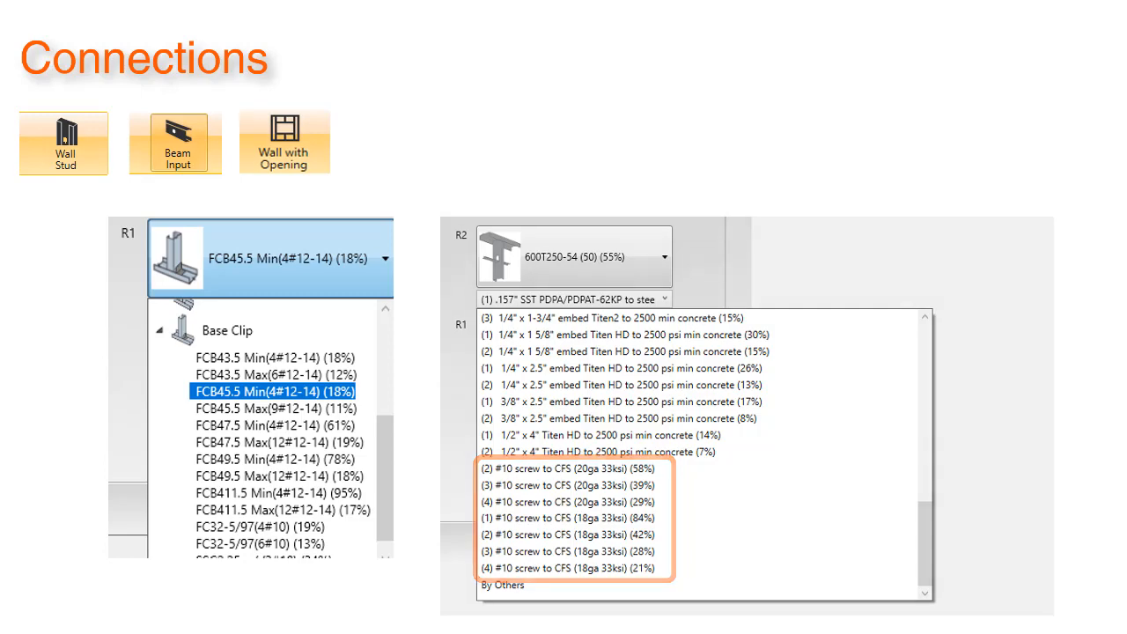
{"action": "left_click", "coordinate": [285, 142]}
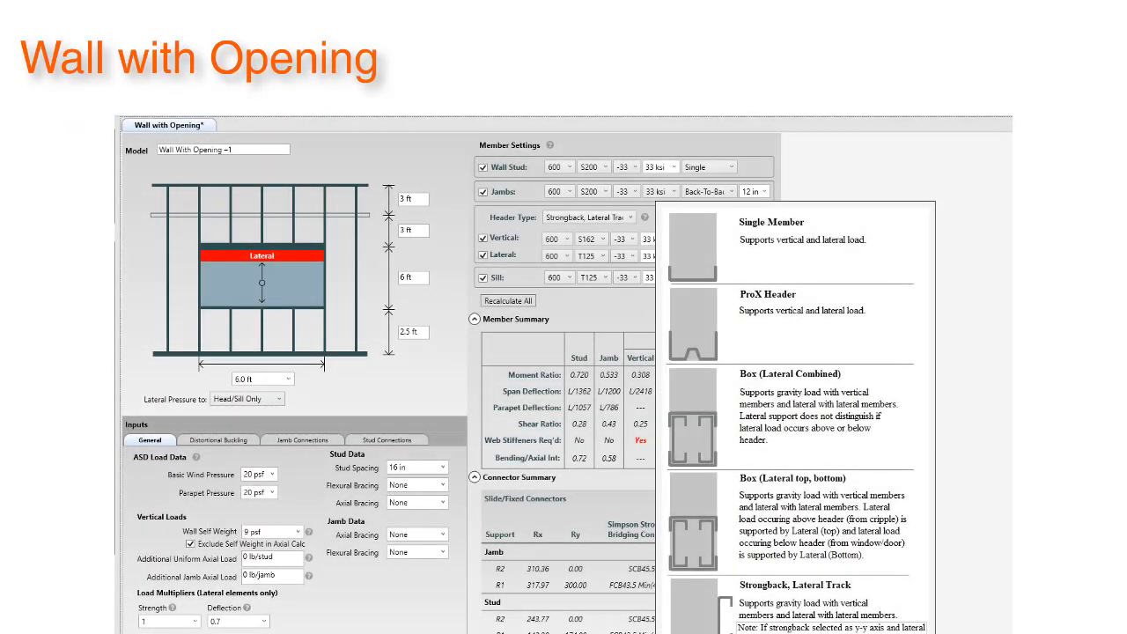